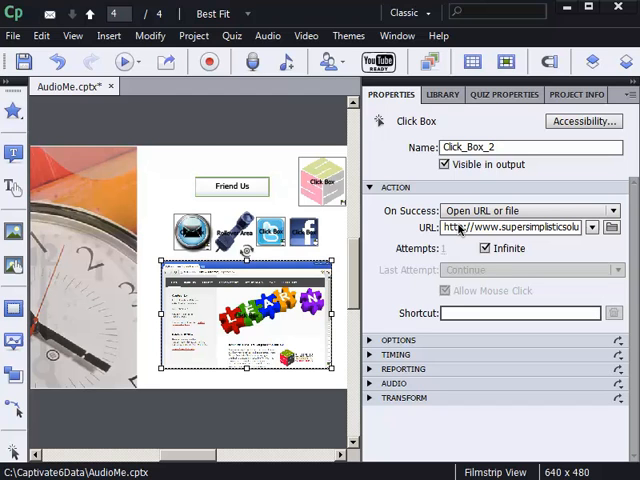
mouse_move(168, 78)
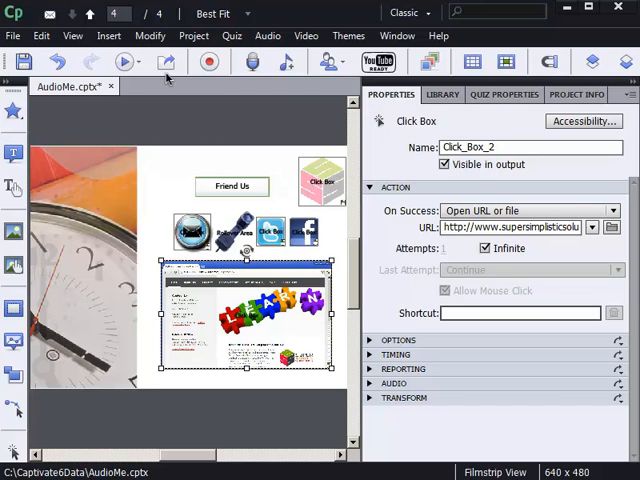
- Run the browser preview and advance to the contact slide with the website screenshot
left_click(12, 36)
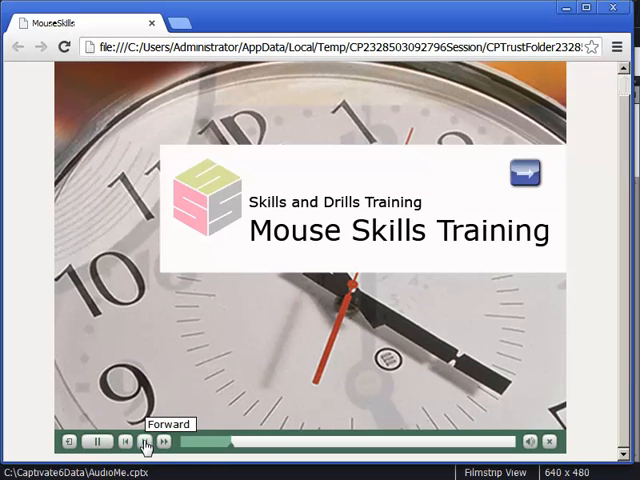
left_click(144, 440)
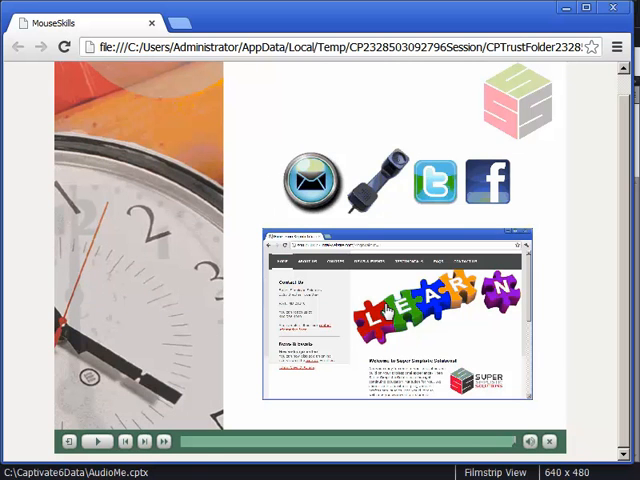
- Open the Super Simplistic Solutions site from the screenshot, go back, and open it again
left_click(396, 320)
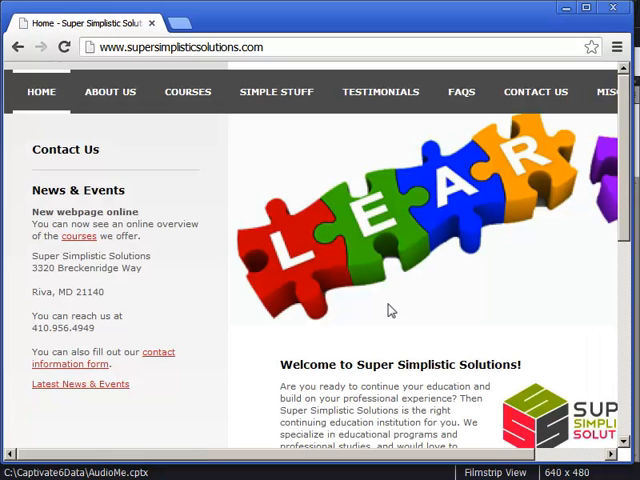
mouse_move(360, 308)
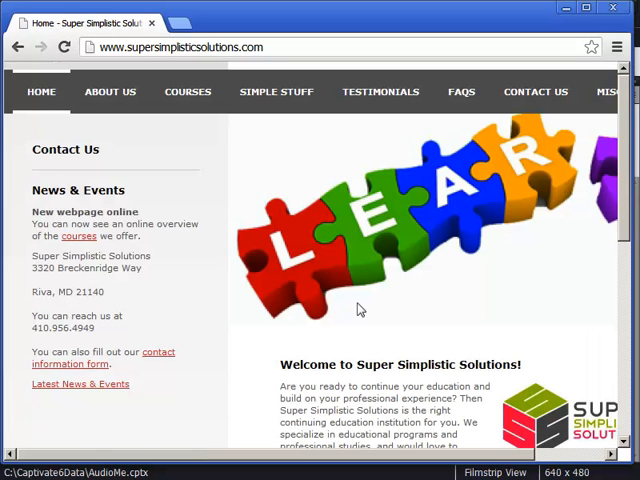
mouse_move(192, 284)
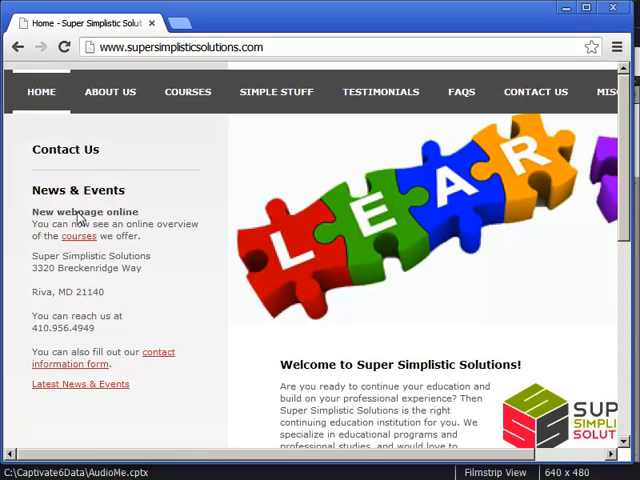
mouse_move(16, 46)
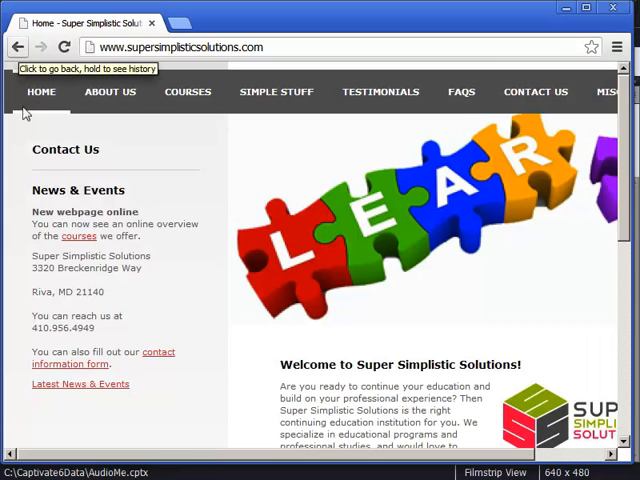
left_click(18, 48)
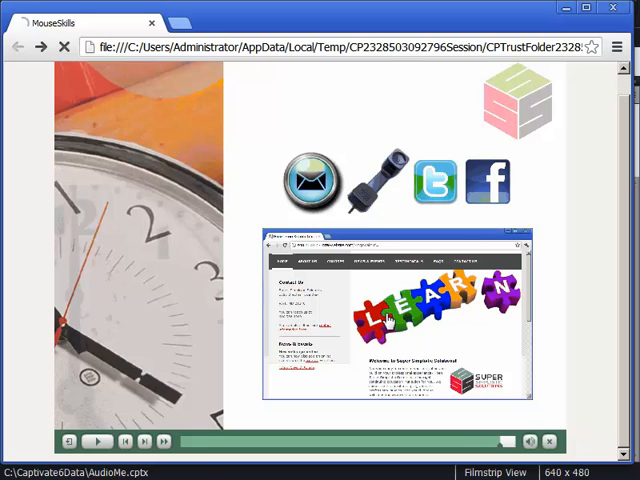
left_click(396, 320)
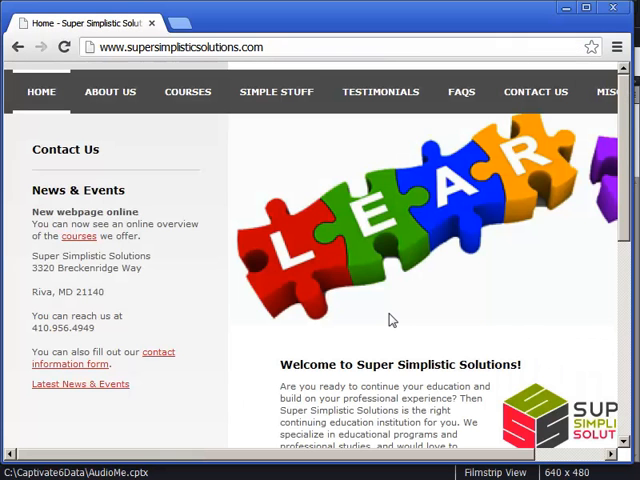
mouse_move(614, 28)
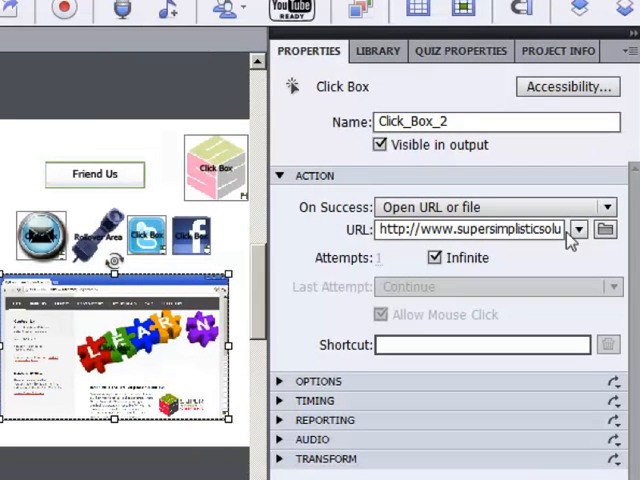
mouse_move(570, 248)
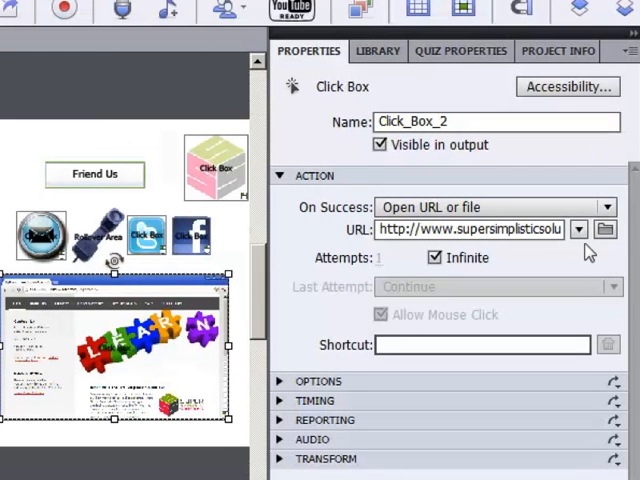
mouse_move(578, 228)
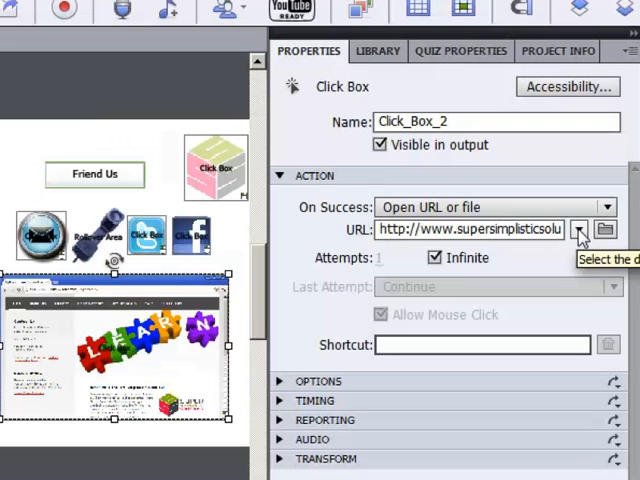
- Set the click box's URL action to open in a New browser window
left_click(578, 230)
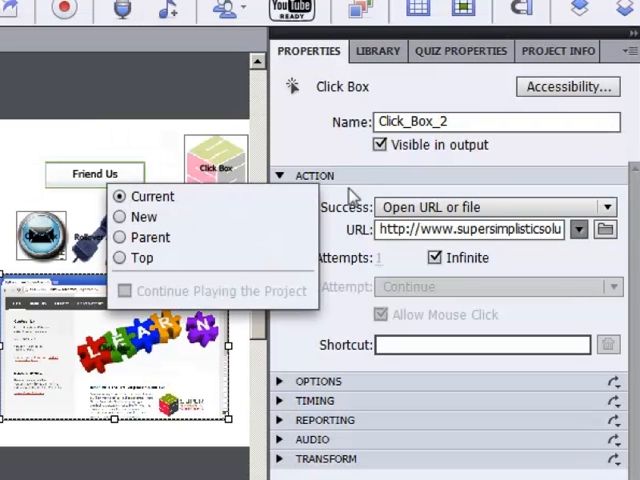
left_click(120, 216)
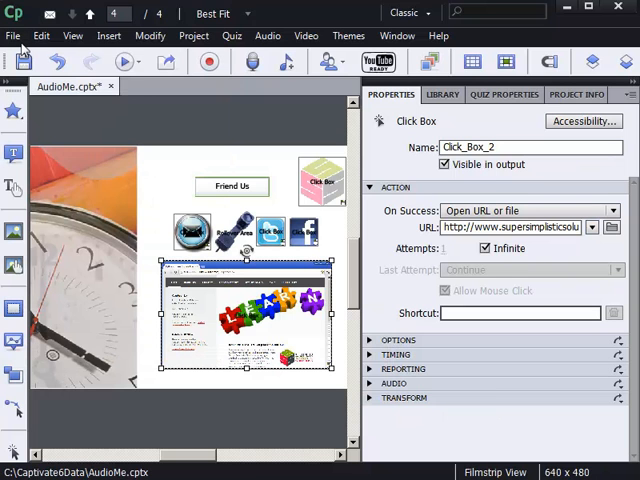
- Preview the updated project in the web browser and advance to the contact slide
left_click(12, 36)
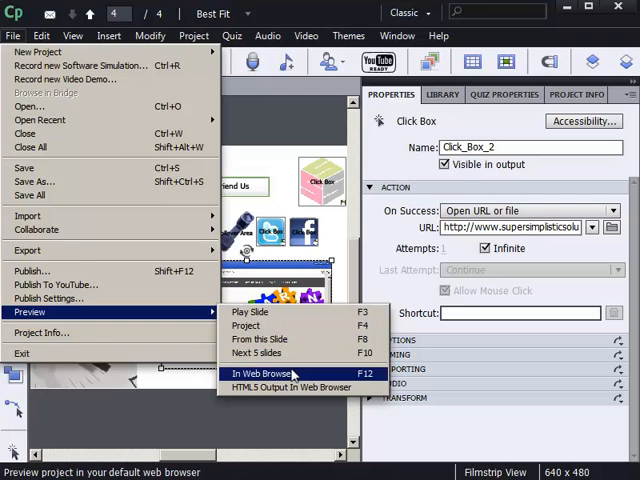
left_click(262, 372)
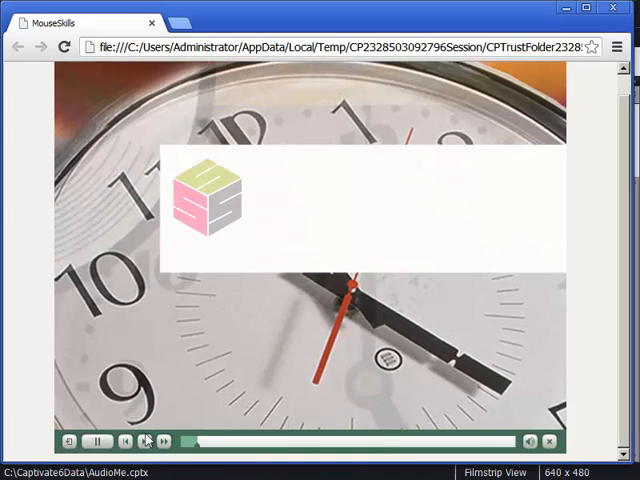
left_click(164, 440)
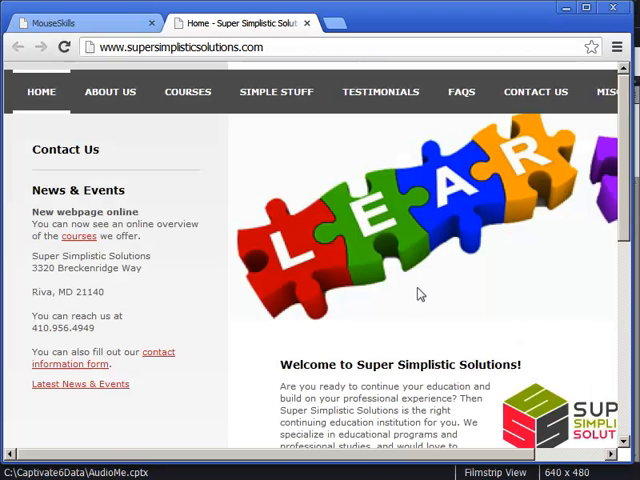
mouse_move(384, 284)
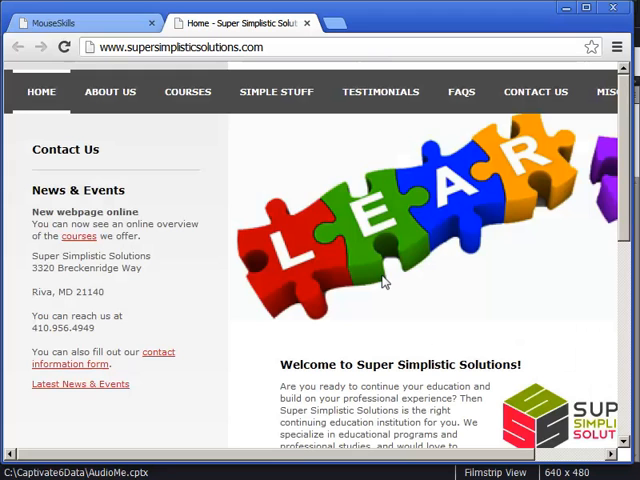
mouse_move(290, 148)
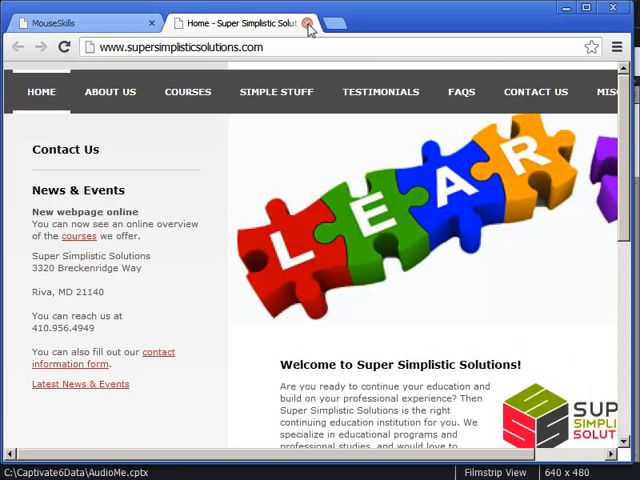
- Close the website tab and return to the MouseSkills lesson tab
left_click(312, 24)
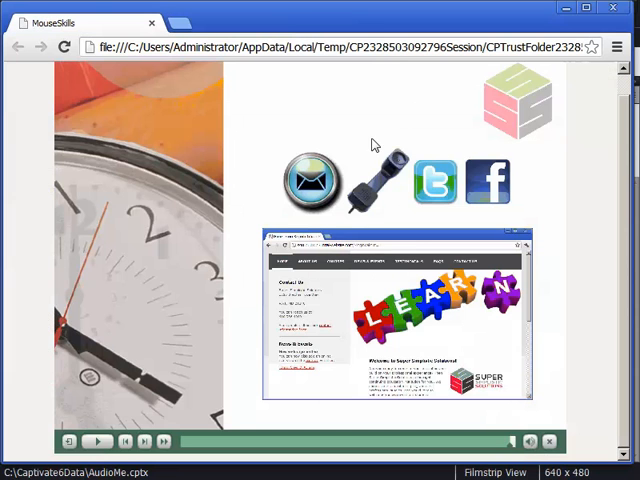
mouse_move(364, 320)
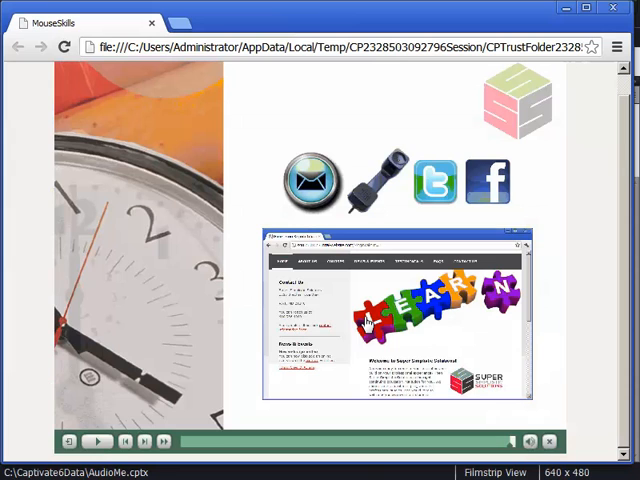